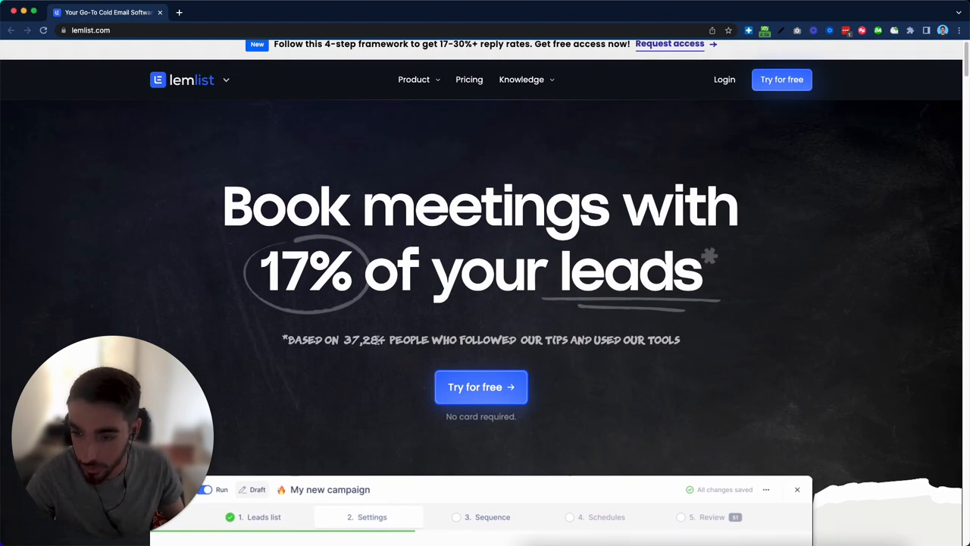
# Advance the campaign demo through Leads list, settings and sequence to the Reports overview
pyautogui.click(483, 516)
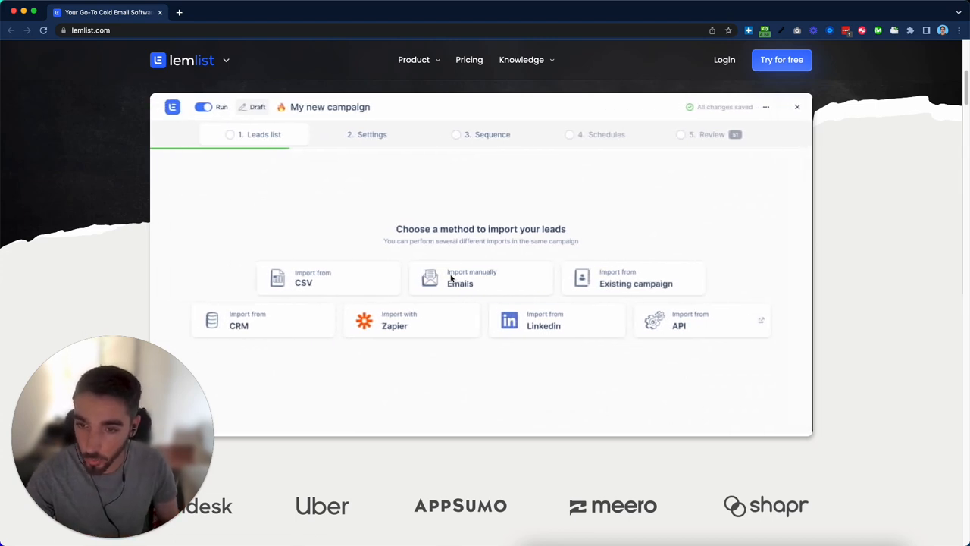
pyautogui.click(371, 134)
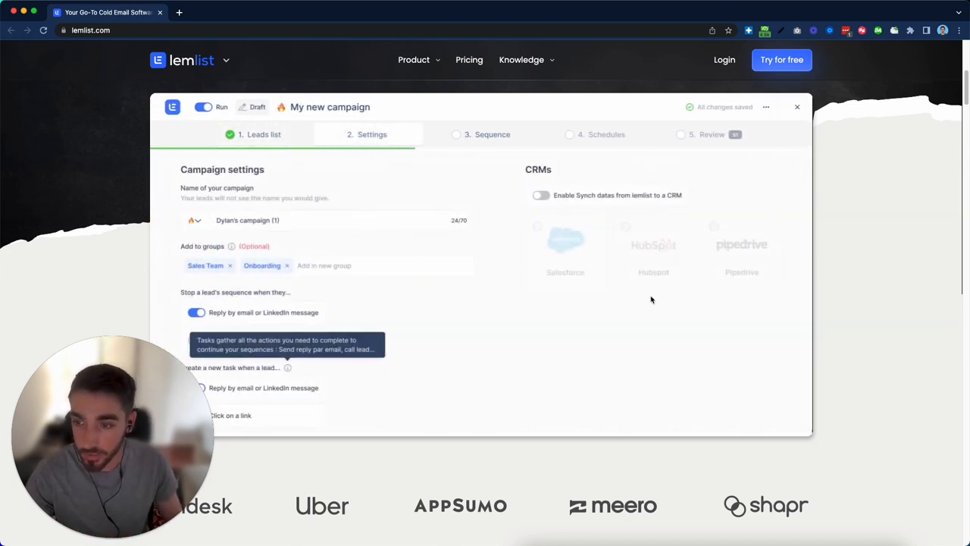
pyautogui.click(493, 134)
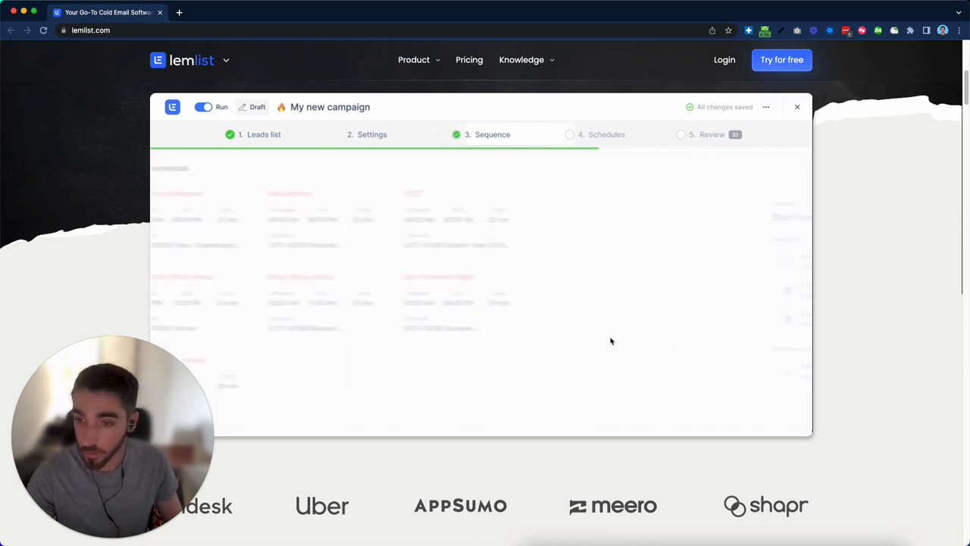
pyautogui.click(606, 134)
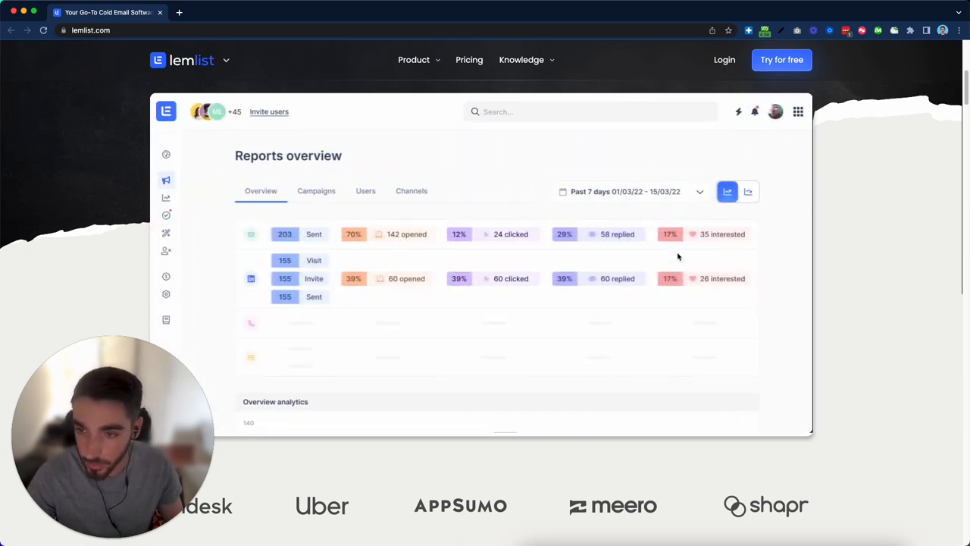
pyautogui.moveTo(522, 325)
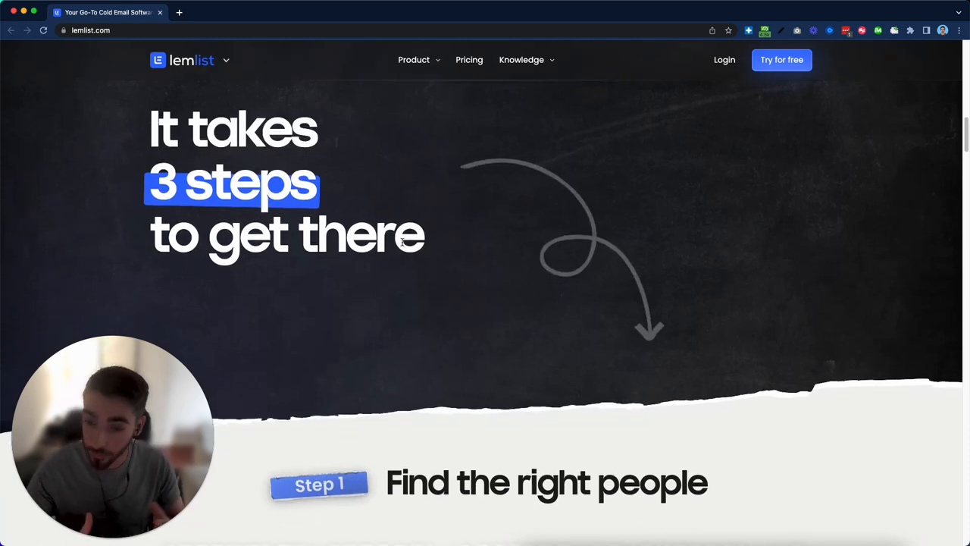
pyautogui.moveTo(434, 264)
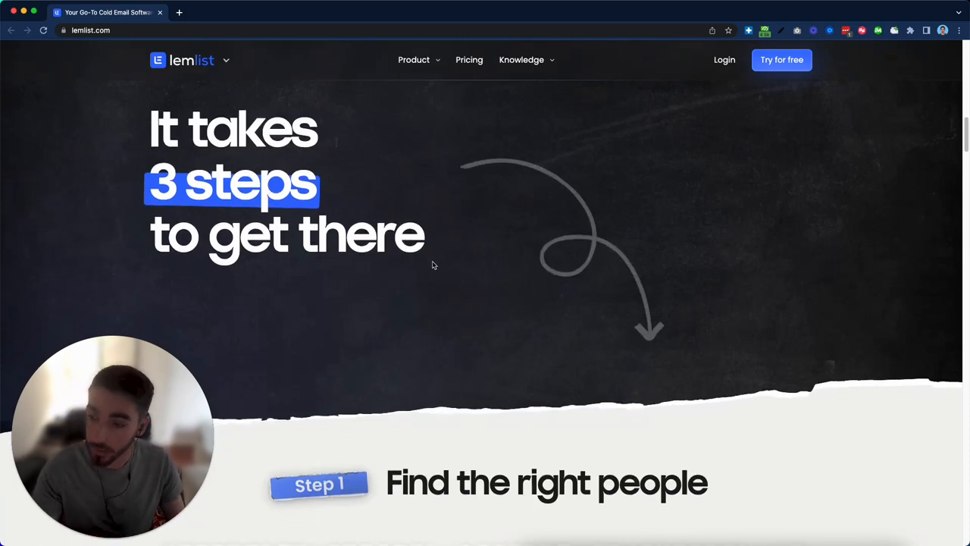
# Scroll past the 'It takes 3 steps' heading to Step 1's 'Collect the right leads in seconds' card
pyautogui.scroll(-3)
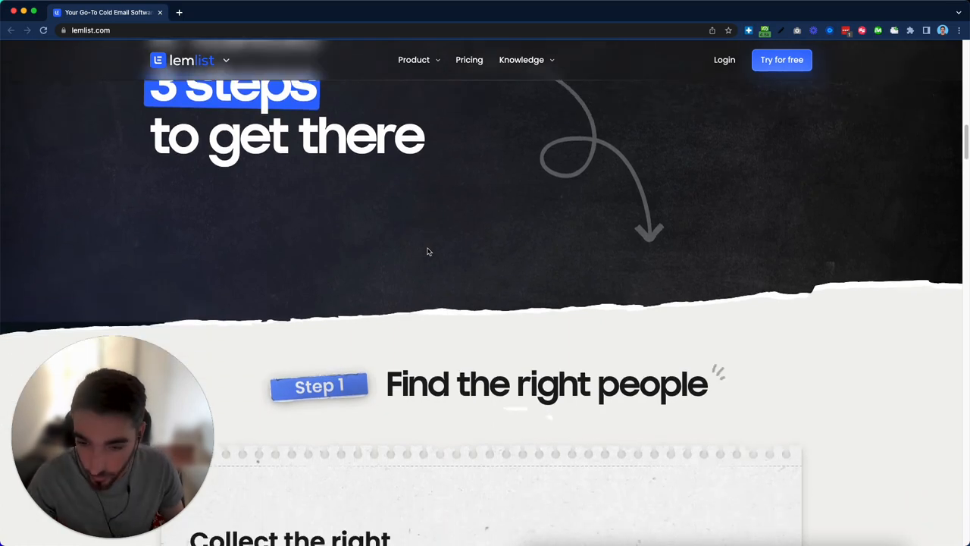
pyautogui.scroll(-3)
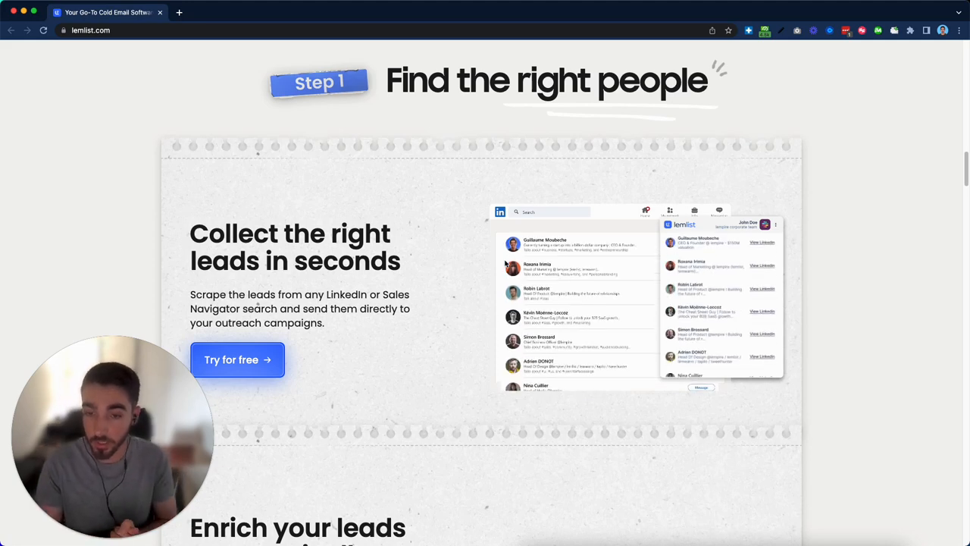
pyautogui.moveTo(553, 341)
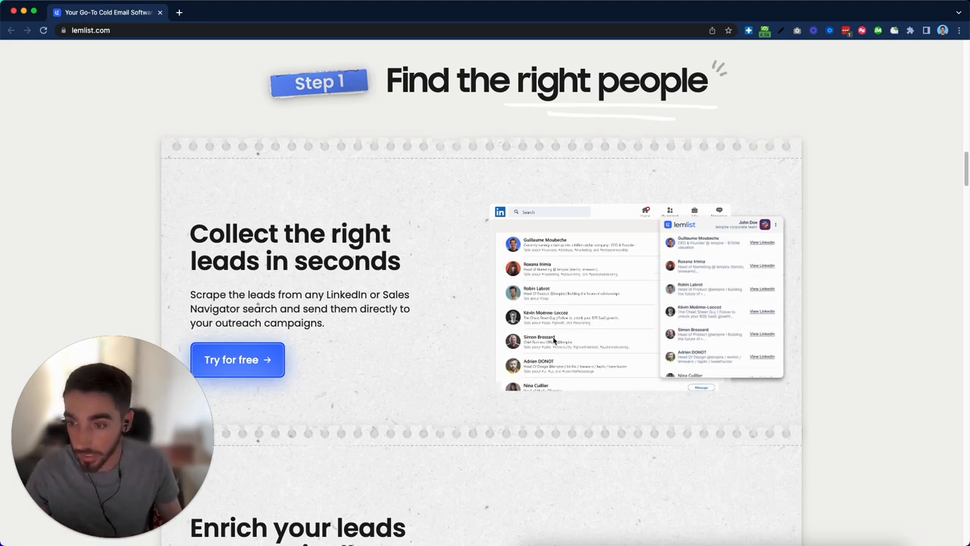
pyautogui.scroll(-3)
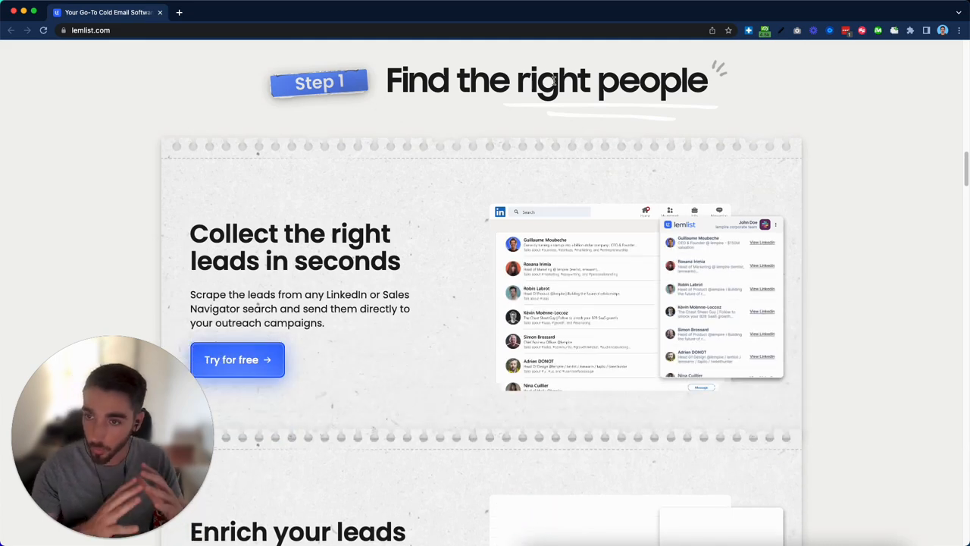
# Scroll through Step 2's Hyper-personalize card and interact with its showcase
pyautogui.scroll(-3)
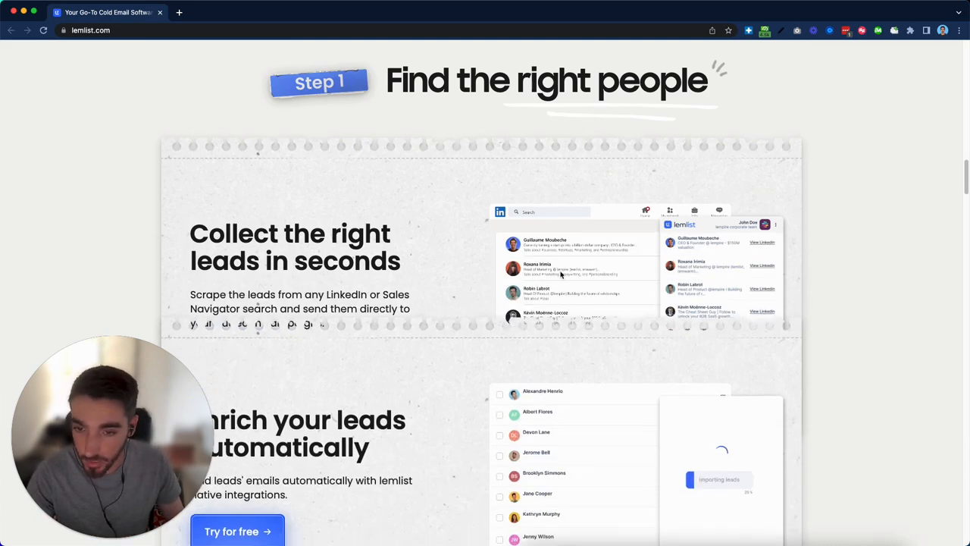
pyautogui.scroll(-3)
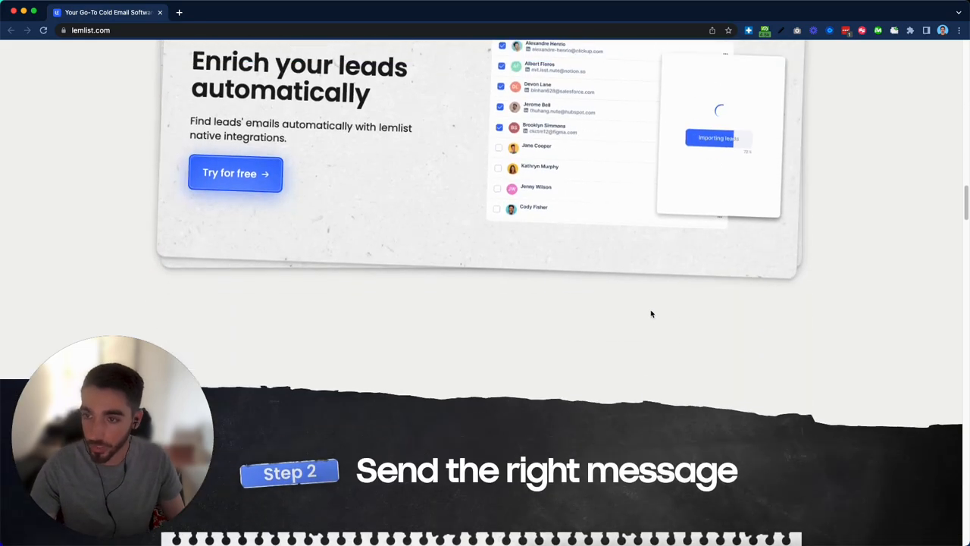
pyautogui.scroll(-3)
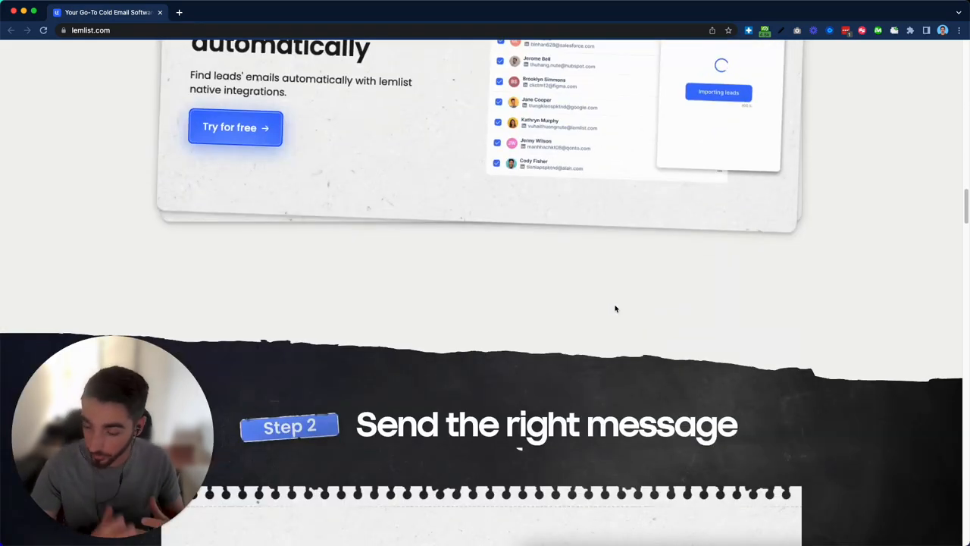
pyautogui.scroll(-3)
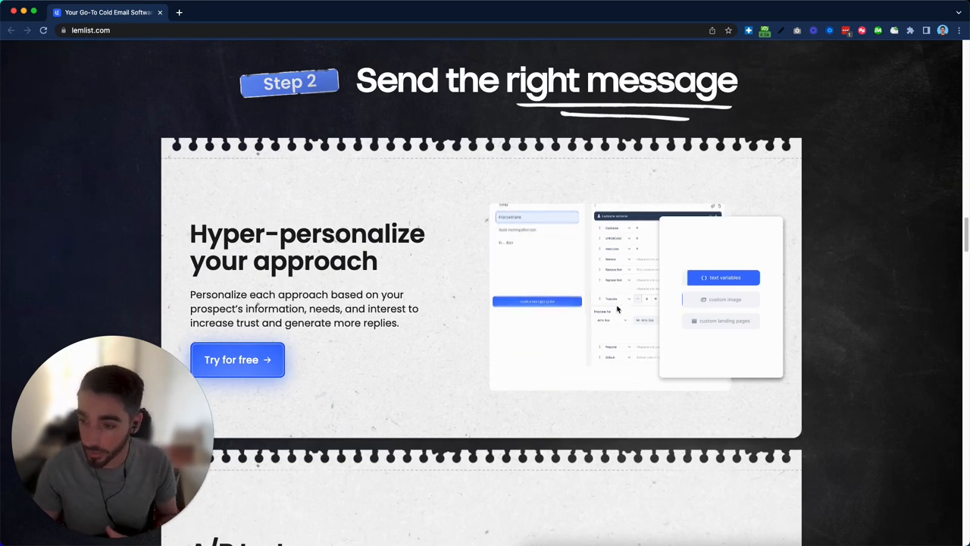
pyautogui.click(724, 298)
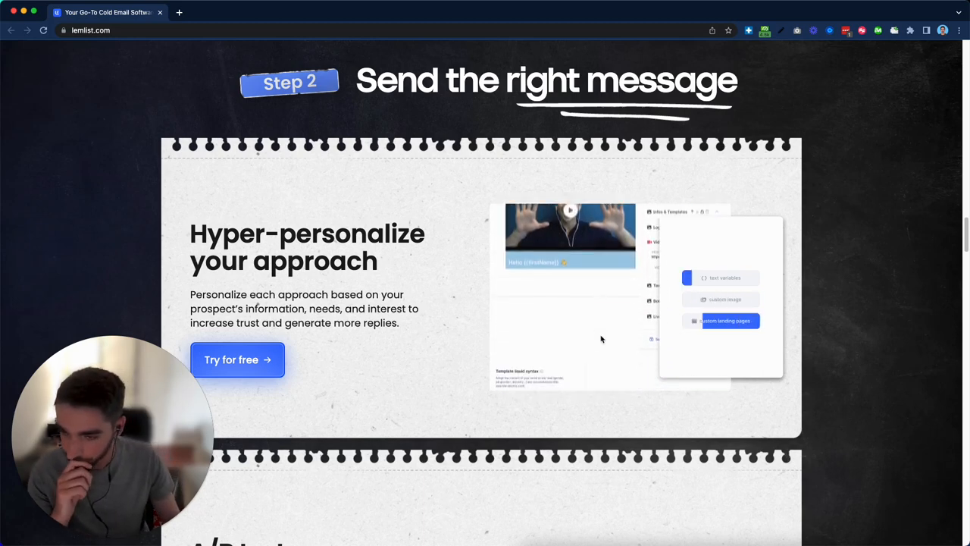
# Continue down to the A/B test card and the Step 3 'Land in the right place' heading
pyautogui.scroll(-3)
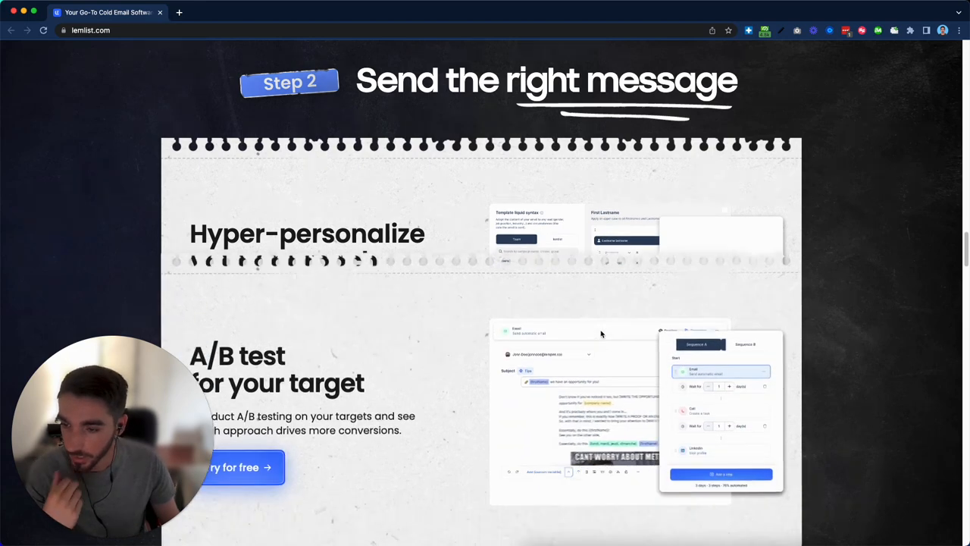
pyautogui.scroll(-3)
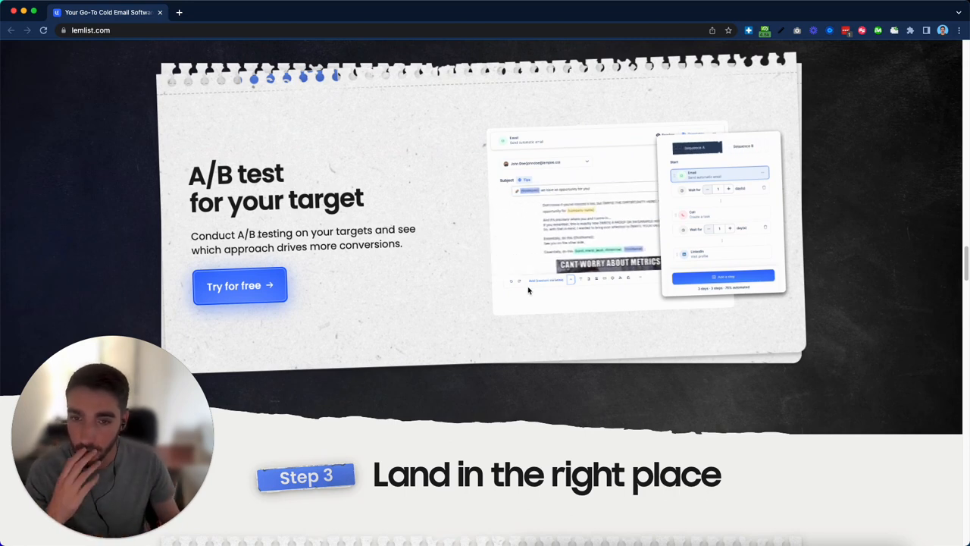
# Scroll past Step 3's 'Warm up' and 'Authenticate' cards to the 'Start booking meetings now' banner
pyautogui.scroll(-3)
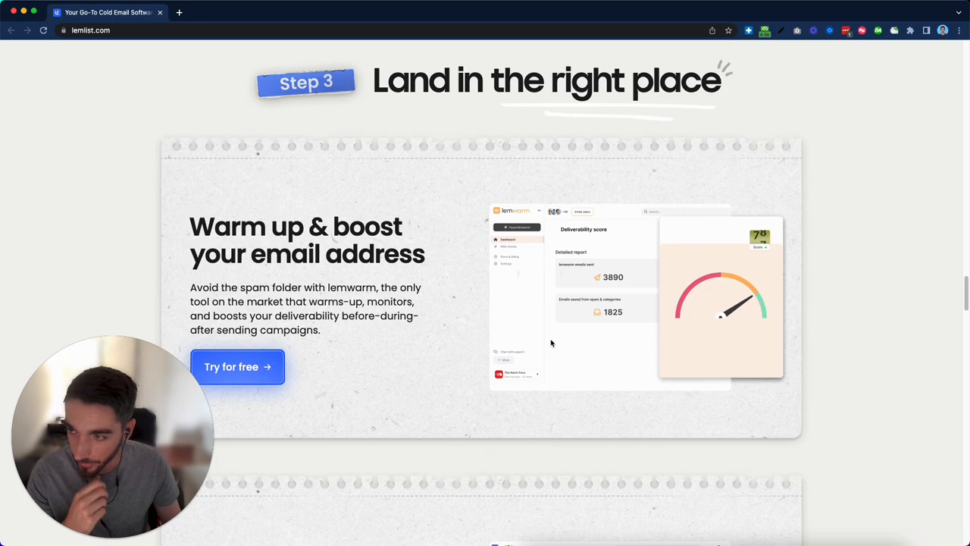
pyautogui.scroll(-3)
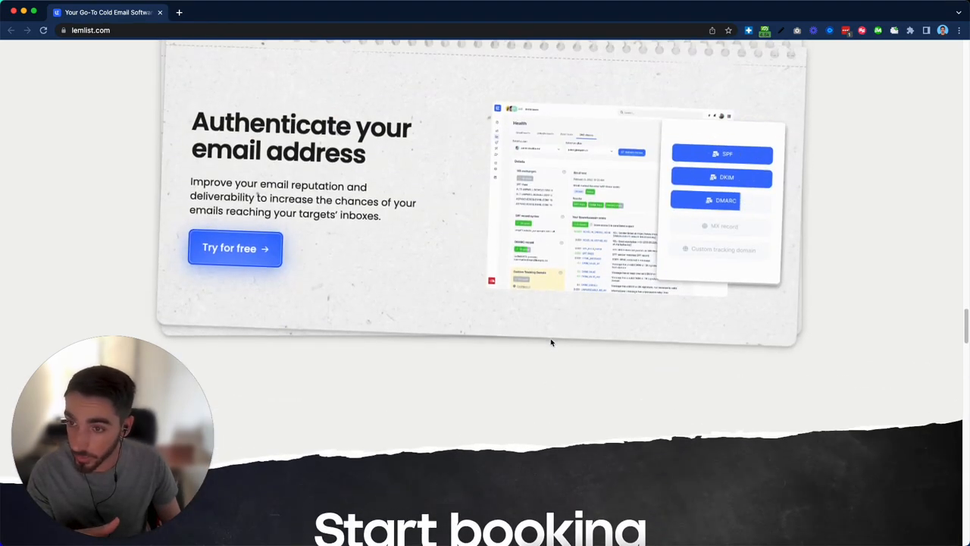
pyautogui.scroll(-3)
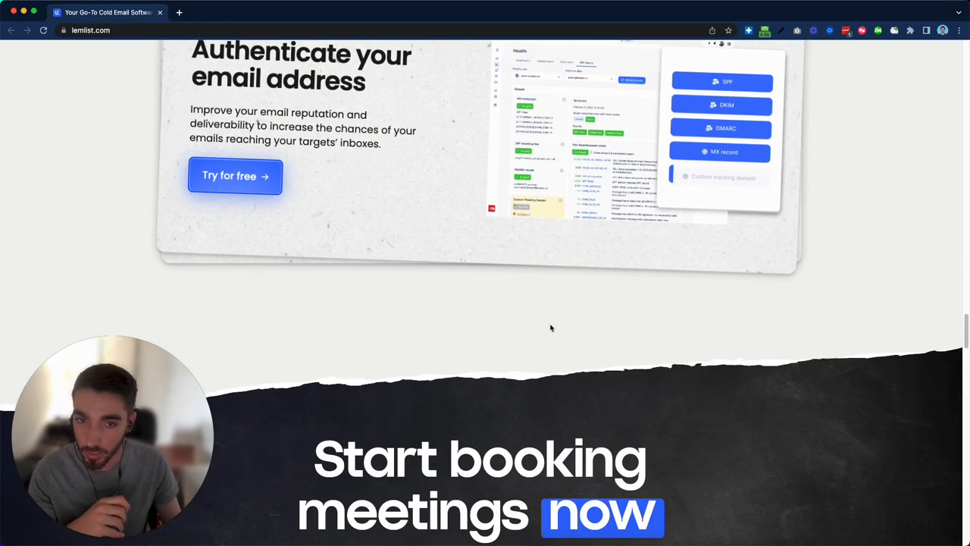
pyautogui.scroll(-3)
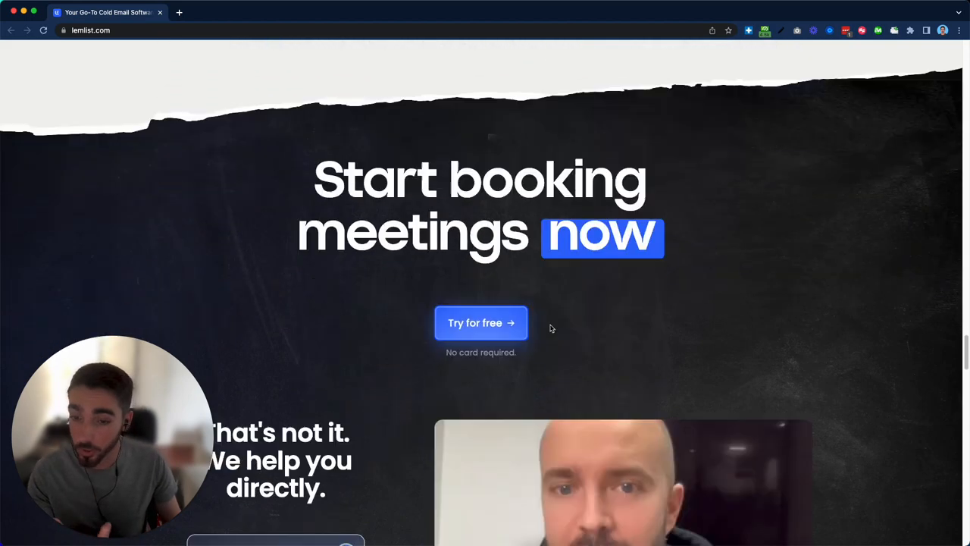
# Scroll to the resources section and let its showcase rotate from courses and templates to Playbooks
pyautogui.scroll(-3)
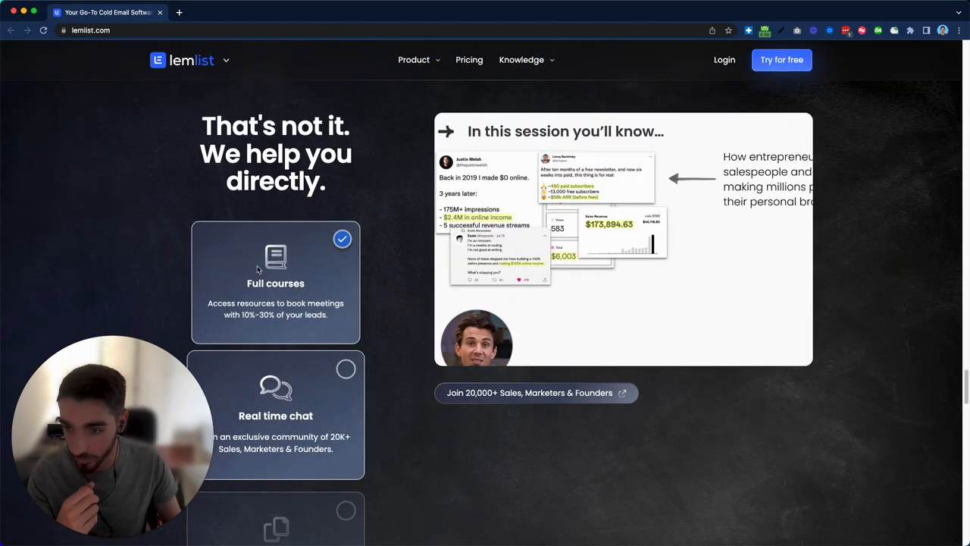
pyautogui.moveTo(400, 275)
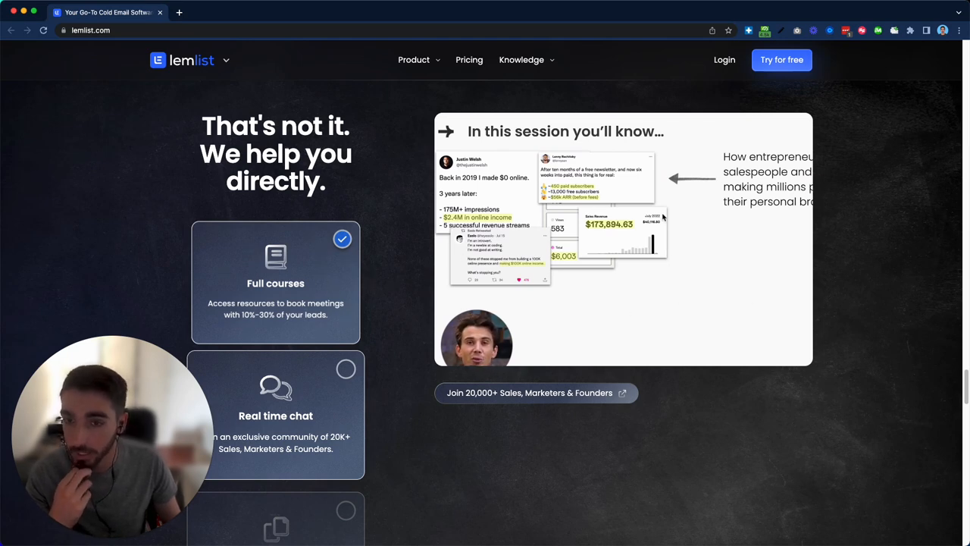
pyautogui.moveTo(644, 256)
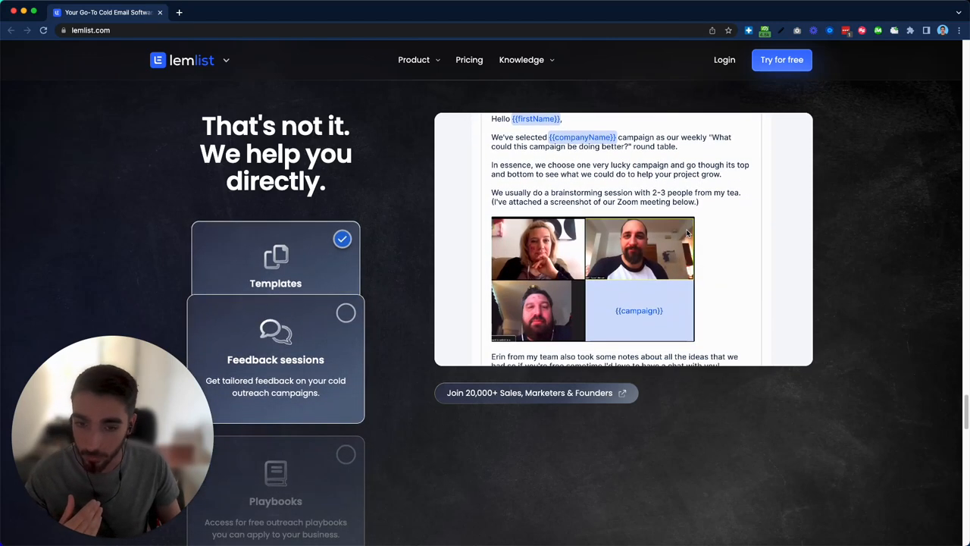
pyautogui.scroll(-3)
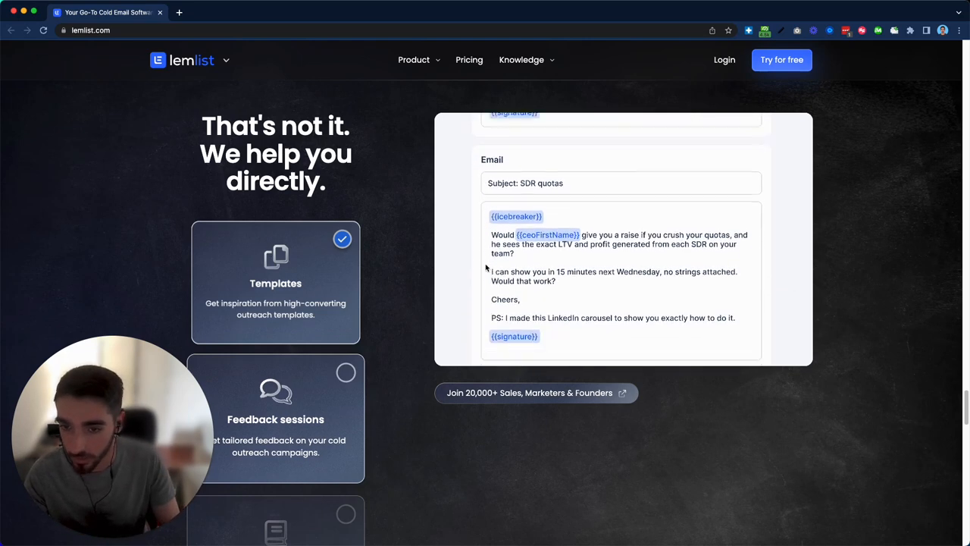
pyautogui.scroll(-3)
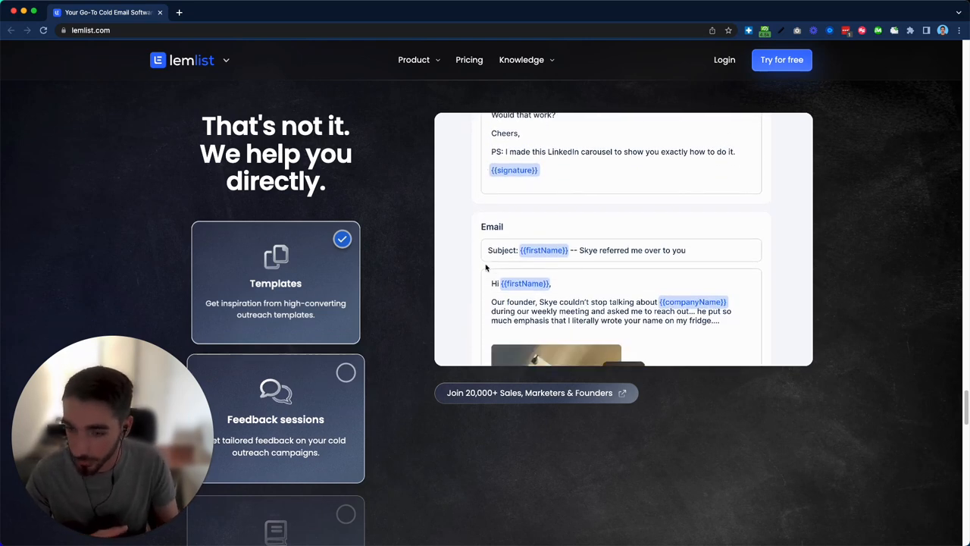
pyautogui.scroll(-3)
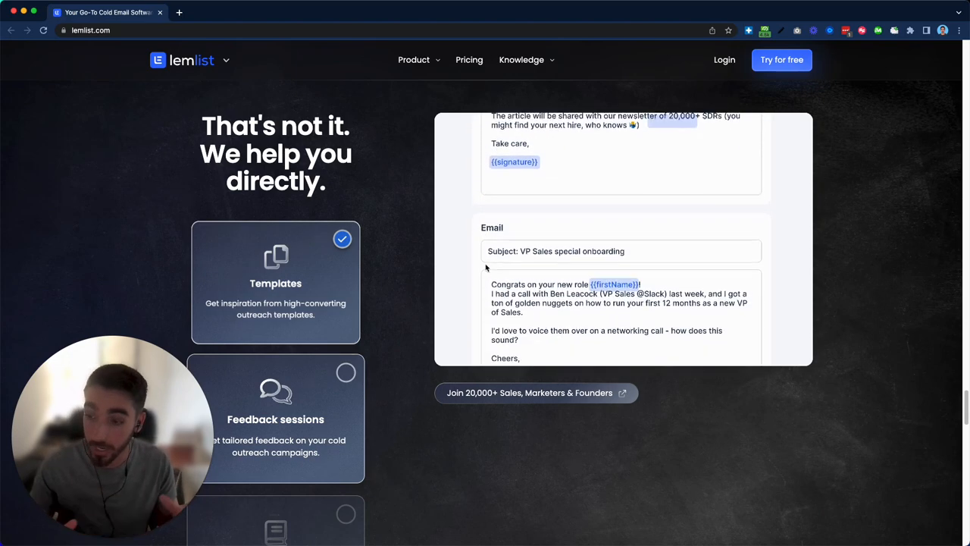
pyautogui.scroll(-3)
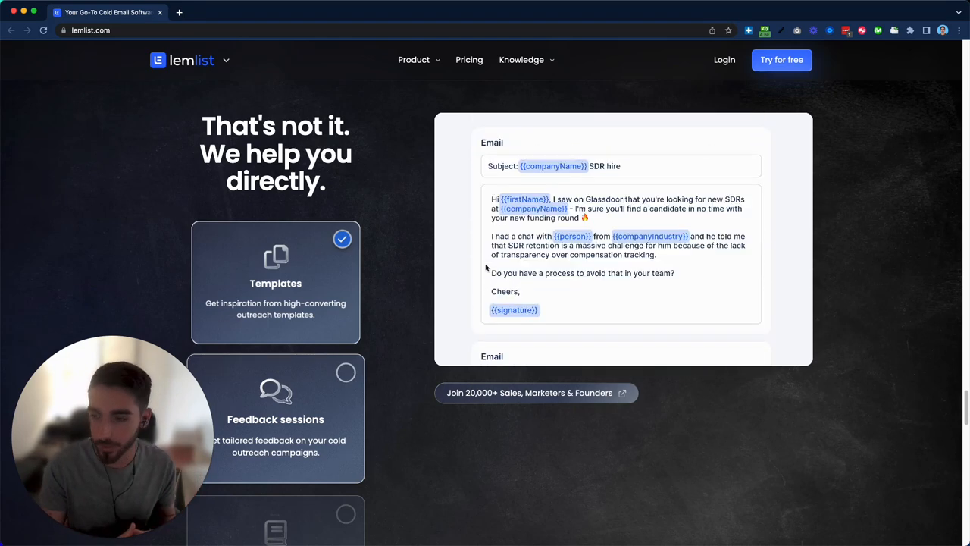
pyautogui.scroll(-3)
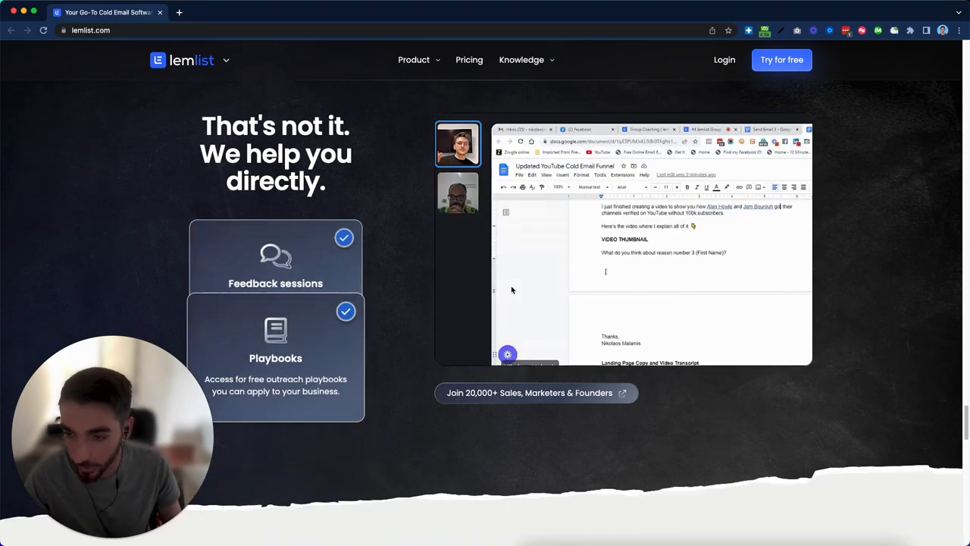
# Scroll through the testimonials to the 'Book your first meetings this week!' banner, then back toward Step 3
pyautogui.scroll(-3)
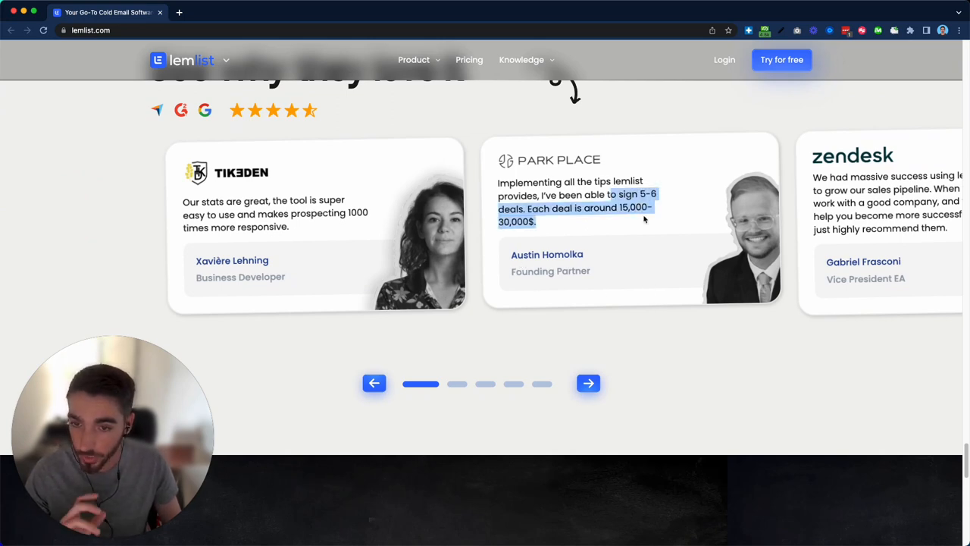
pyautogui.scroll(-3)
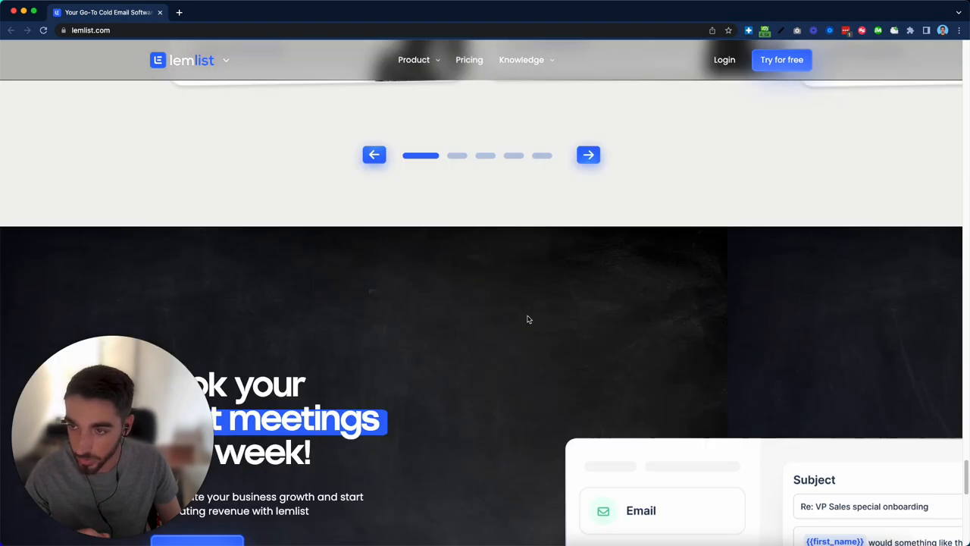
pyautogui.scroll(-3)
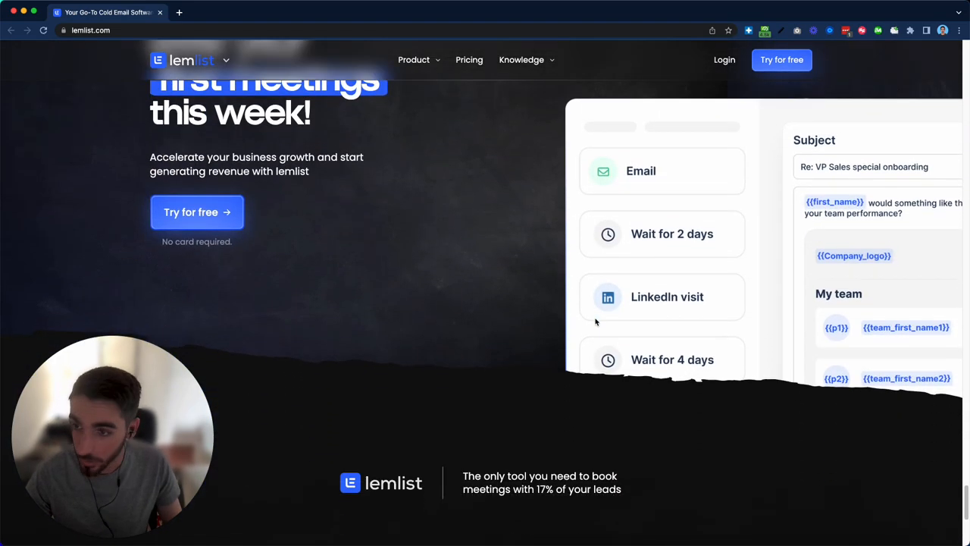
pyautogui.scroll(3)
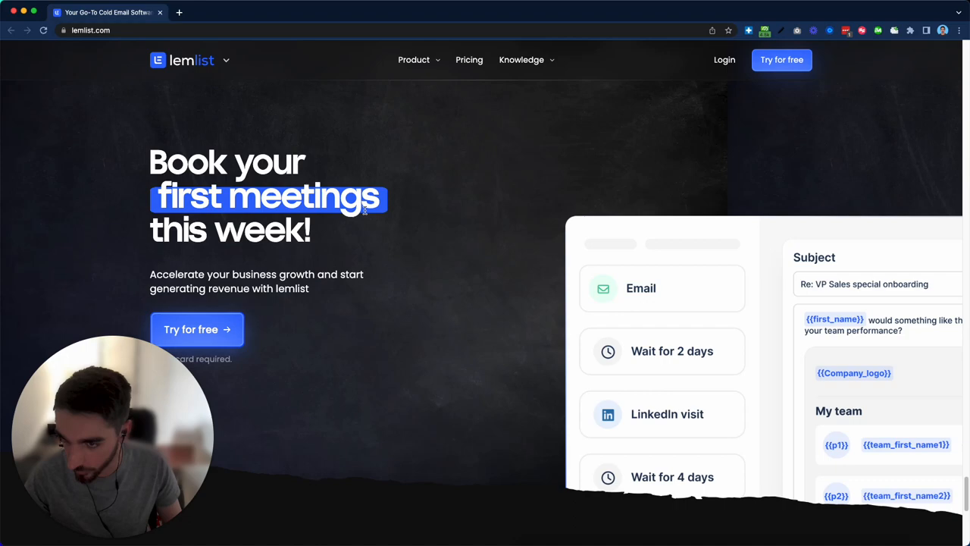
pyautogui.scroll(-3)
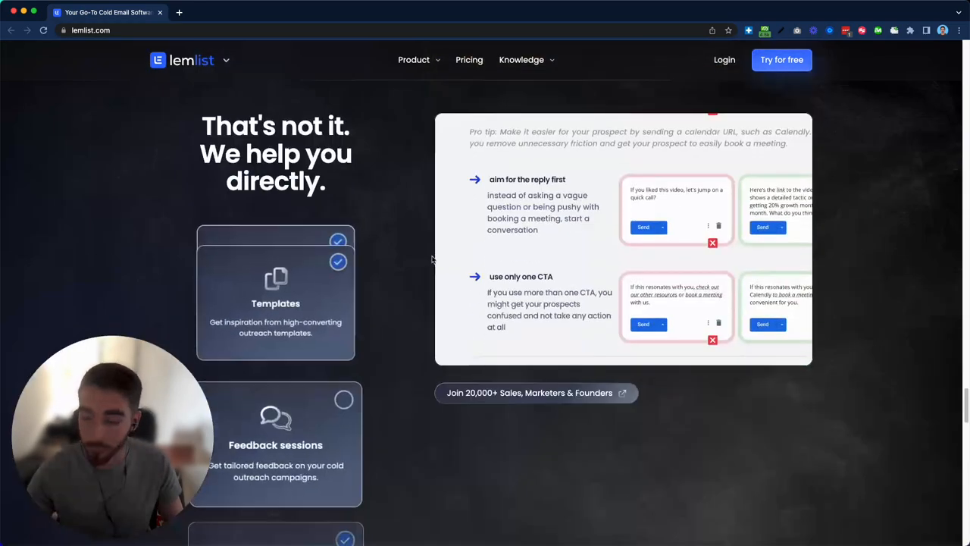
pyautogui.scroll(-3)
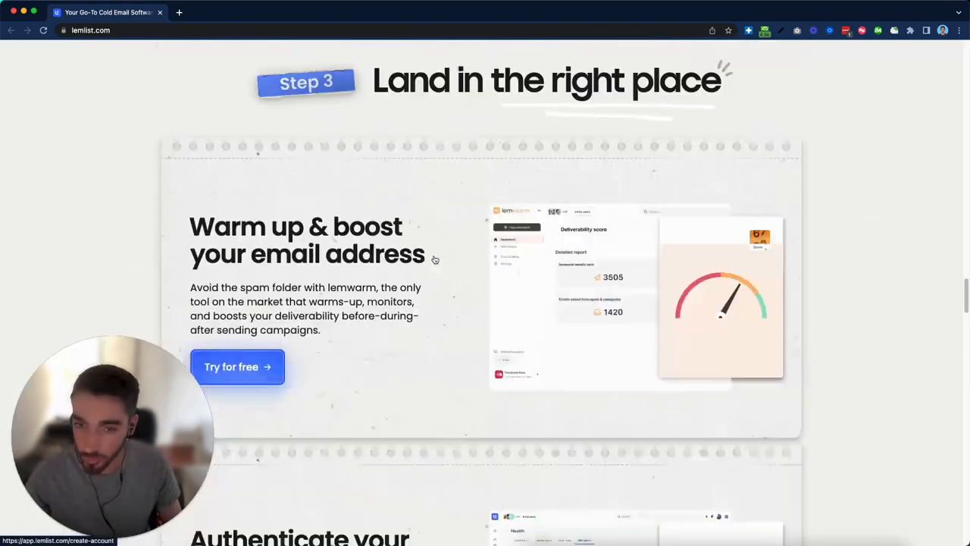